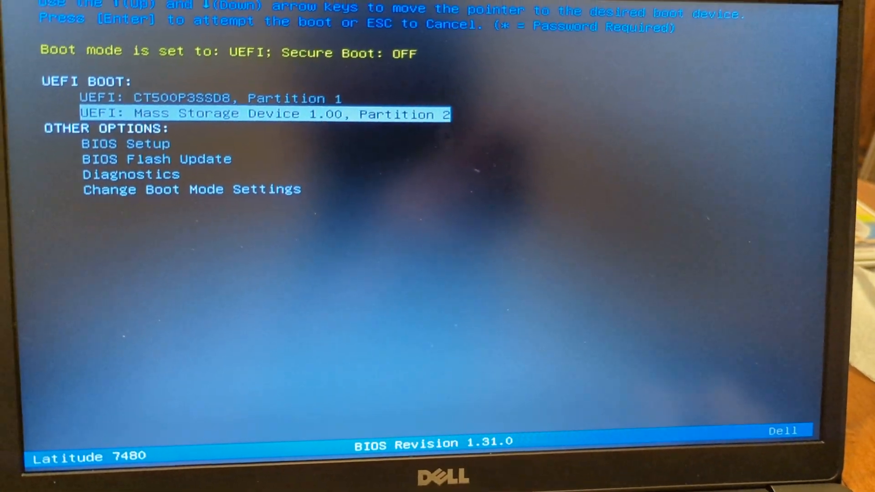
Boot from 'UEFI: Mass Storage Device 1.00, Partition 2' to reach the GRUB menu.
key(enter)
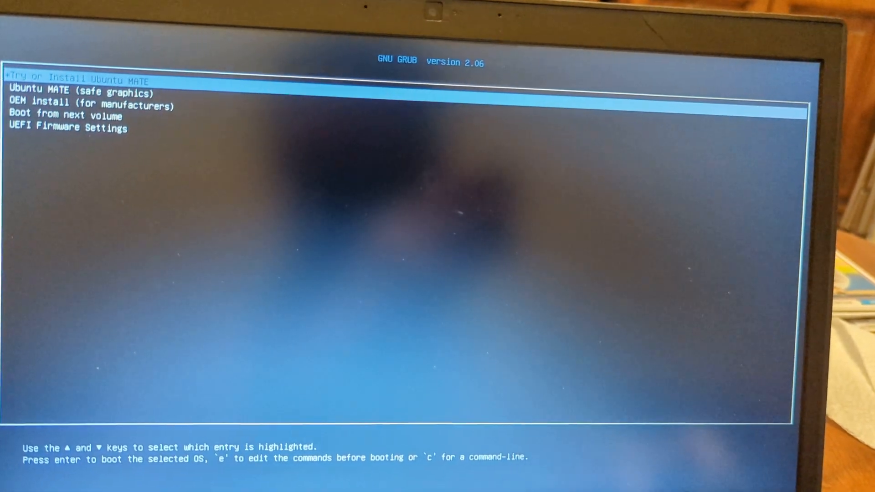
key(enter)
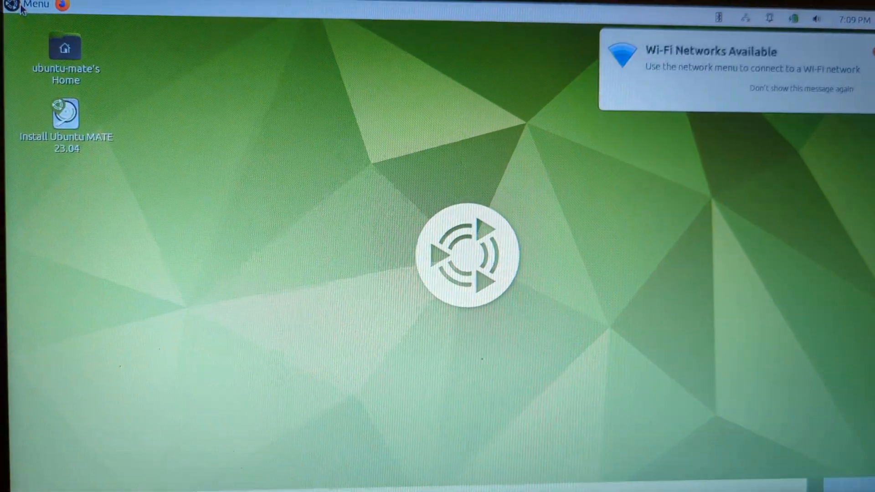
Launch GParted from the MATE Menu's application list to show the NVMe drive's partitions.
click(31, 5)
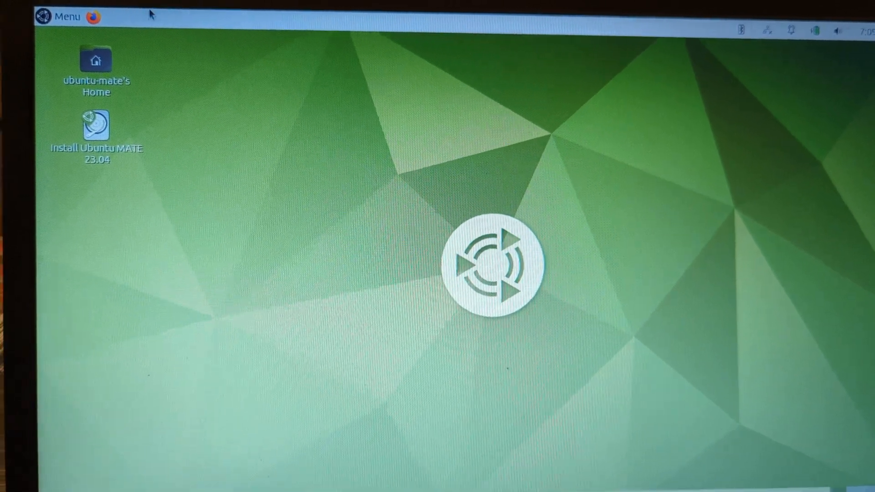
click(66, 15)
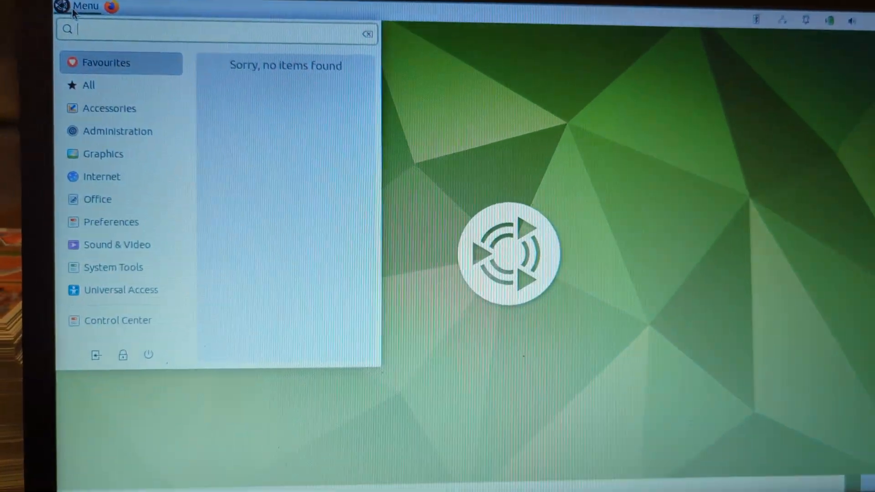
click(78, 6)
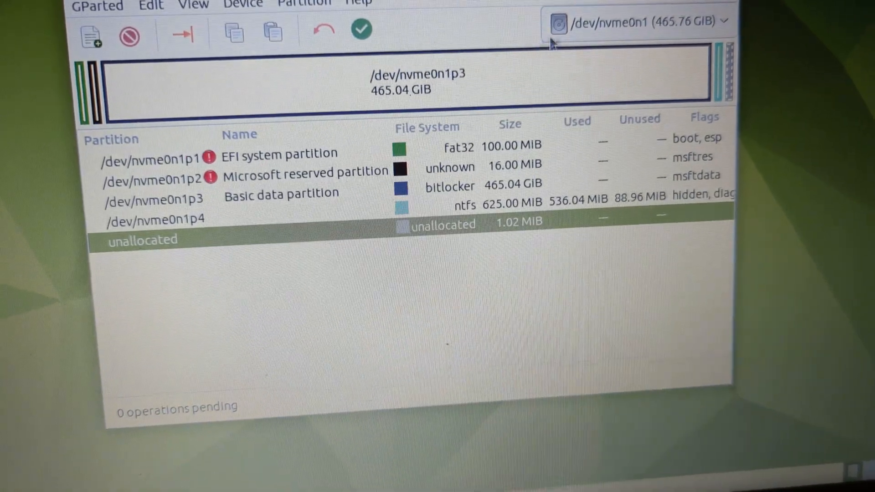
Review the context-menu actions for /dev/nvme0n1p3 (BitLocker), then dismiss everything back to the desktop.
click(279, 193)
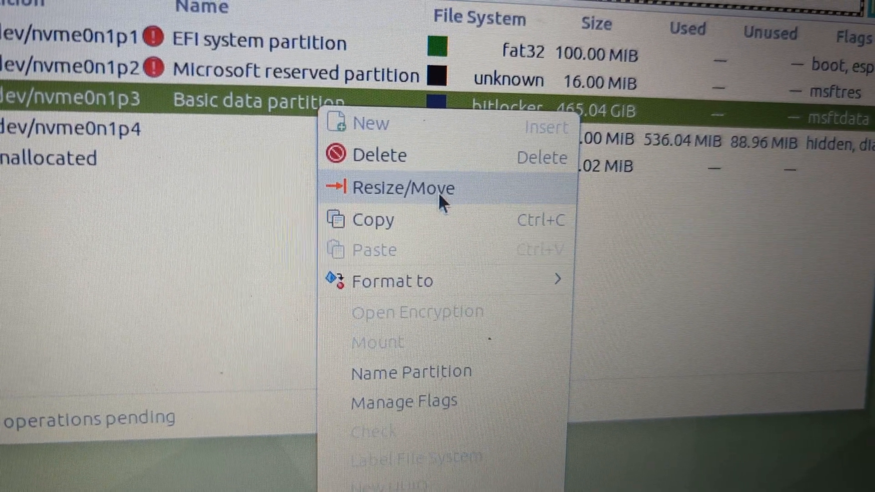
click(403, 188)
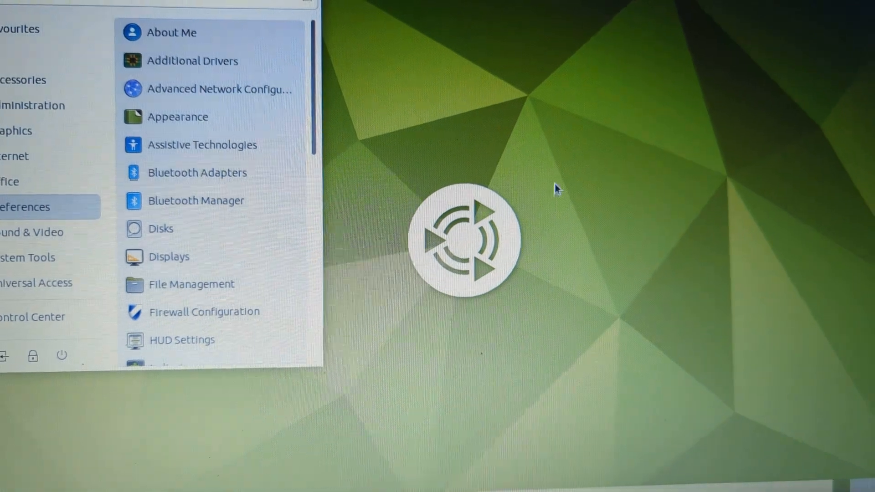
click(558, 190)
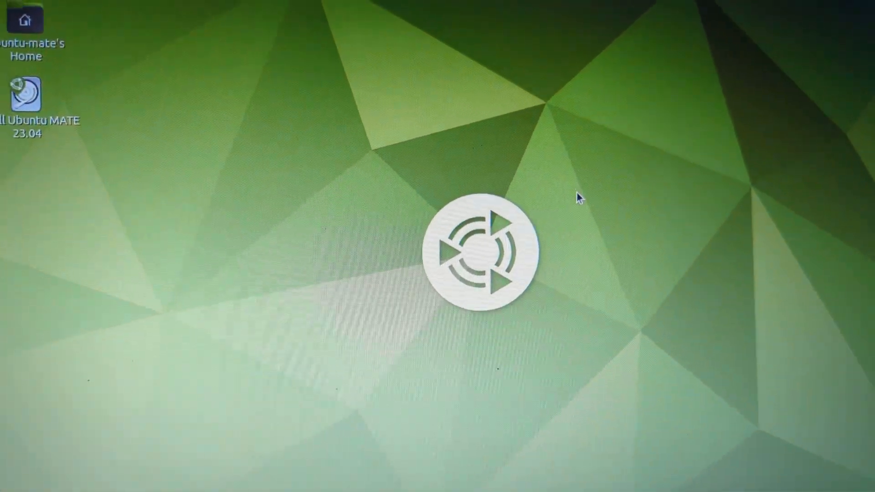